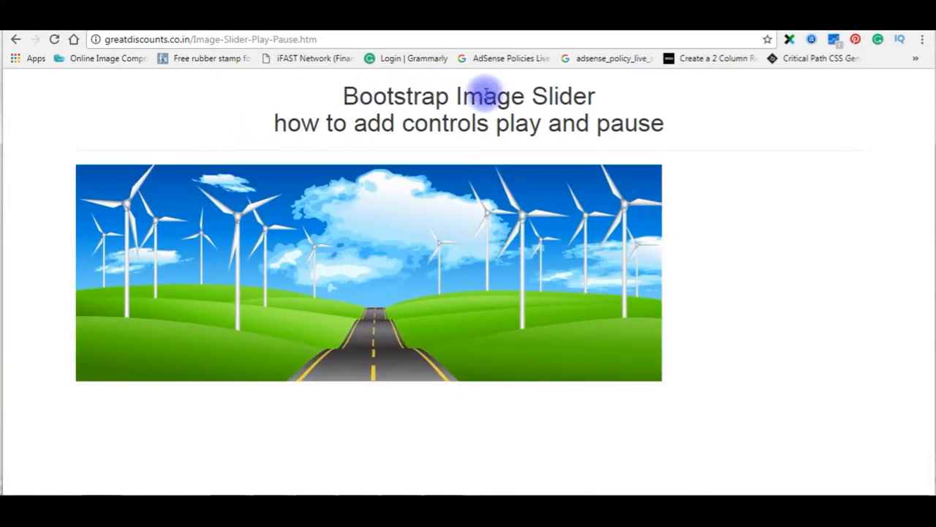
mouse_move(155, 324)
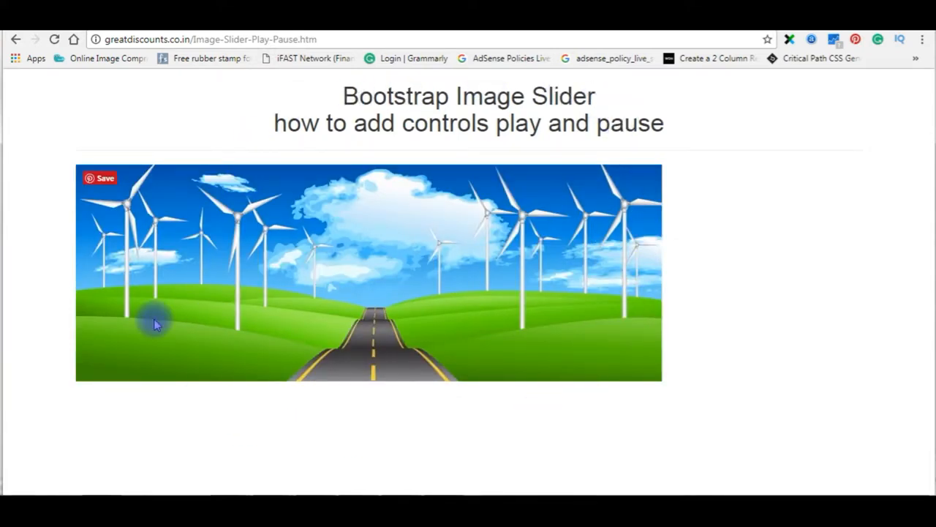
mouse_move(293, 145)
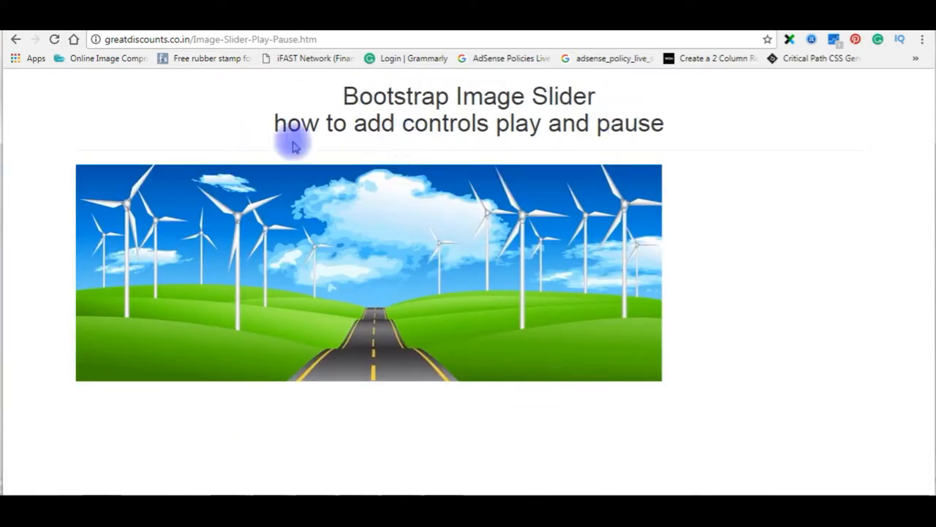
mouse_move(199, 428)
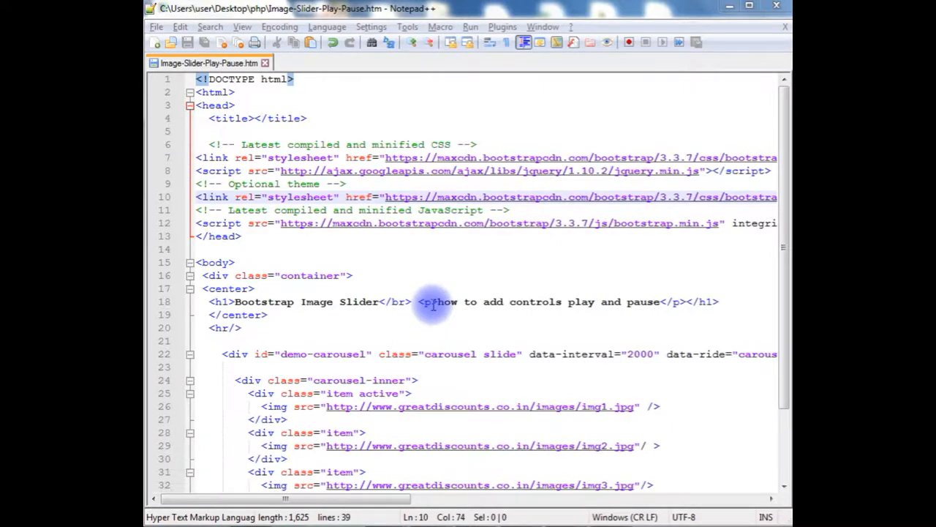
Step: Write two <button type="button" /> lines below the carousel-inner closing div
scroll("down", 3)
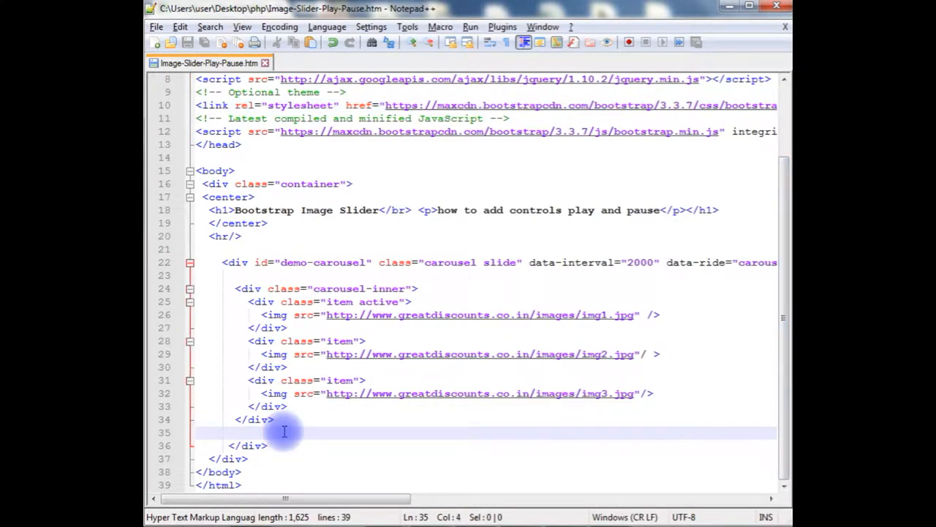
mouse_move(213, 296)
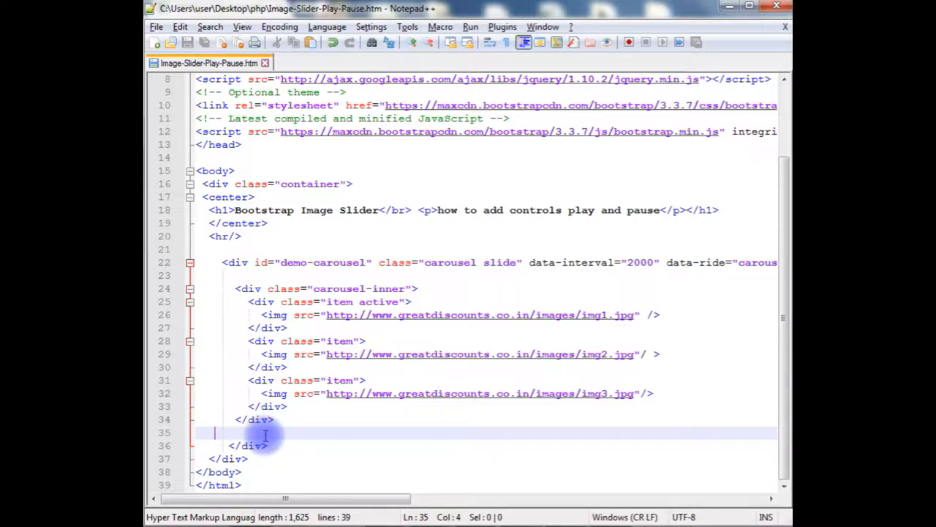
type("<")
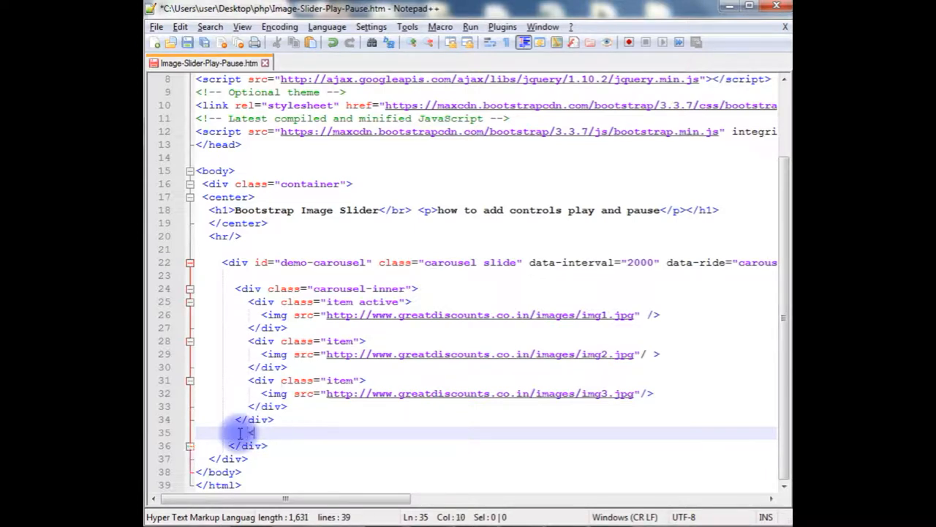
type("<button t")
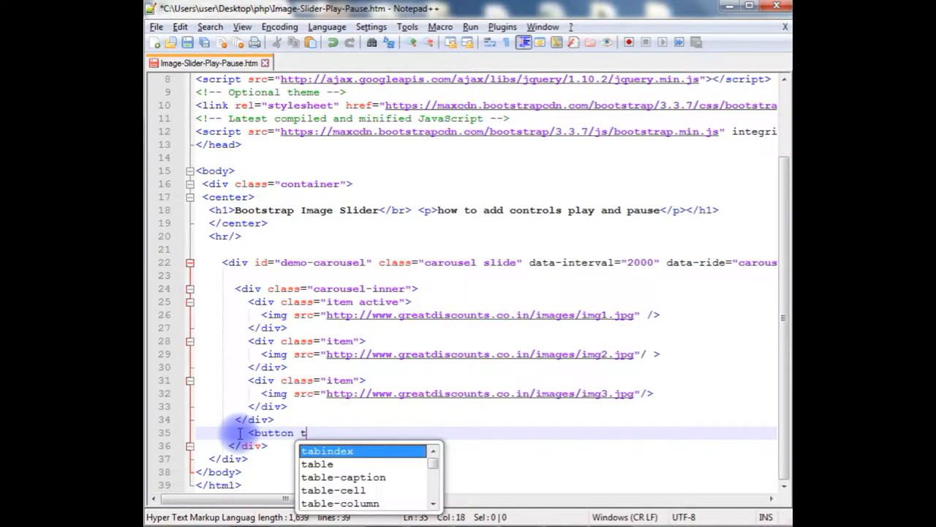
type("type=\"button")
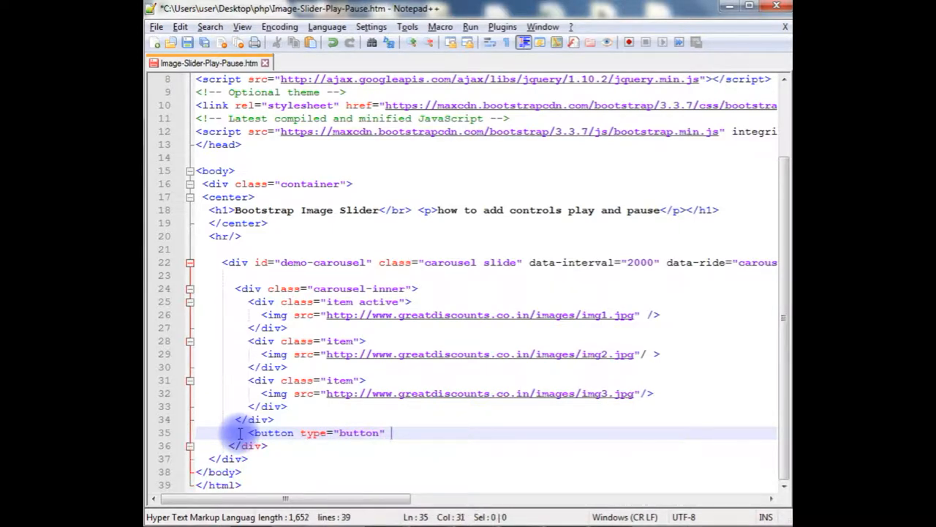
type("/>")
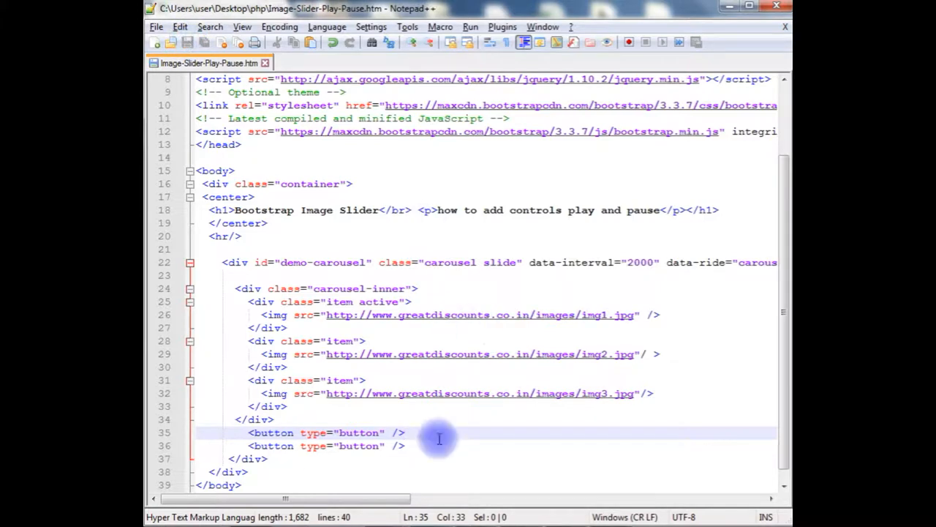
mouse_move(465, 407)
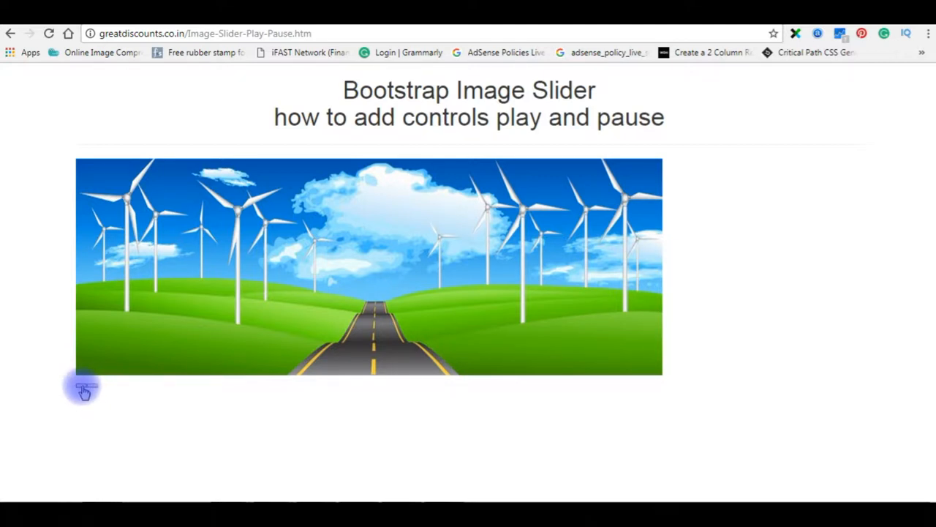
Step: Try the small blank button that now appears beneath the slider image
left_click(85, 388)
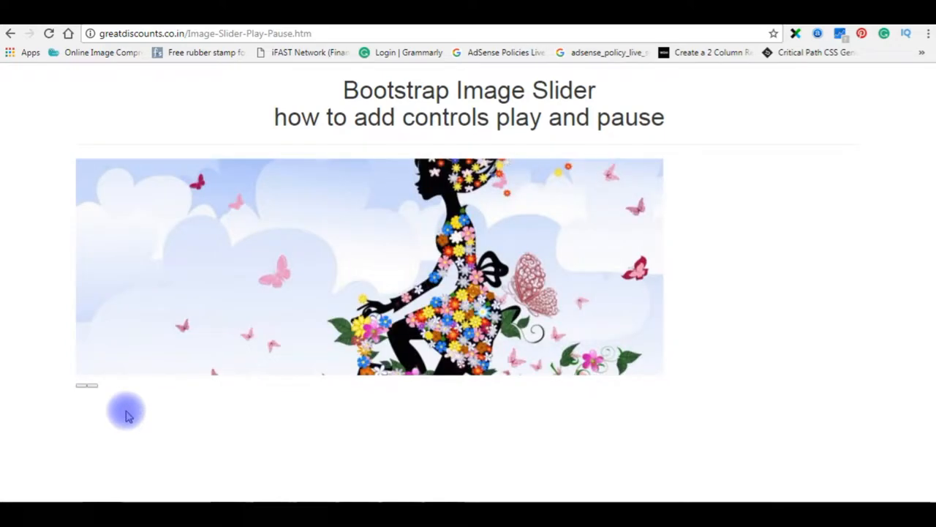
mouse_move(101, 398)
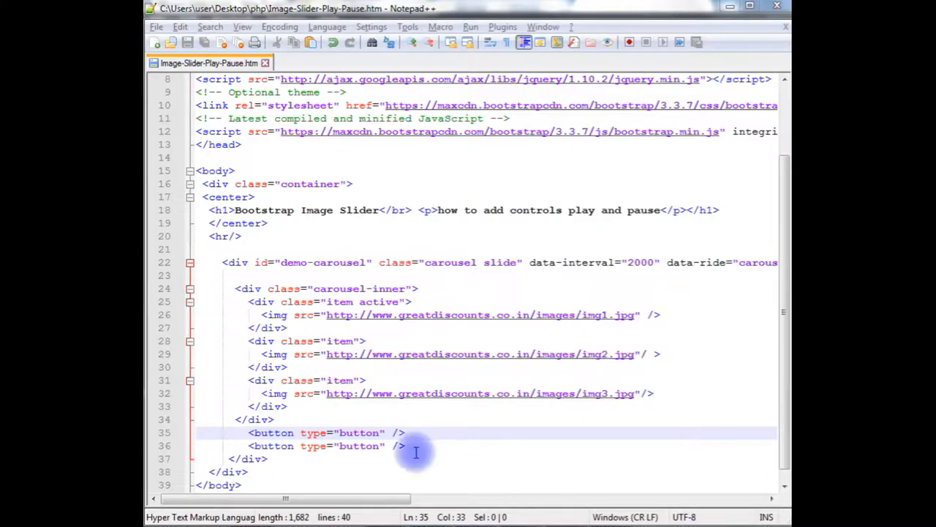
Step: Nest <span class=""></span> inside the first button and close it with </button>
key("Enter")
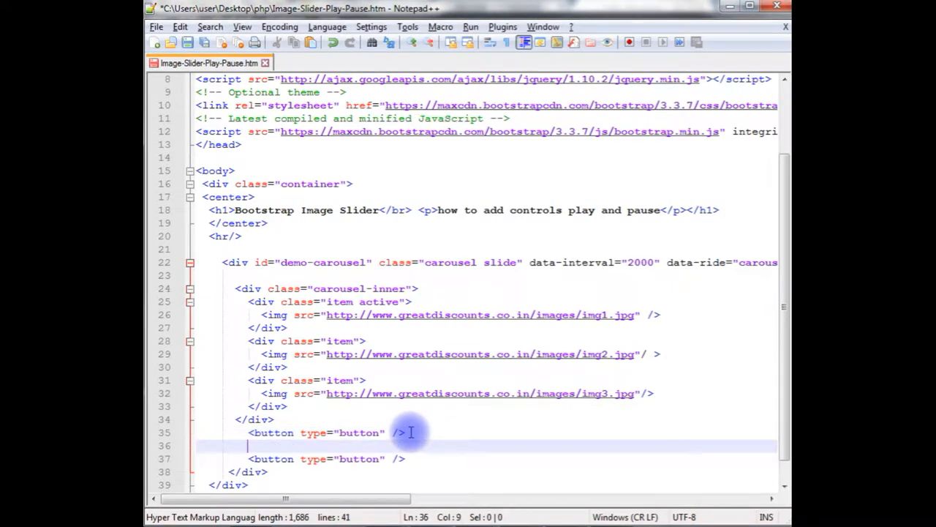
type("span")
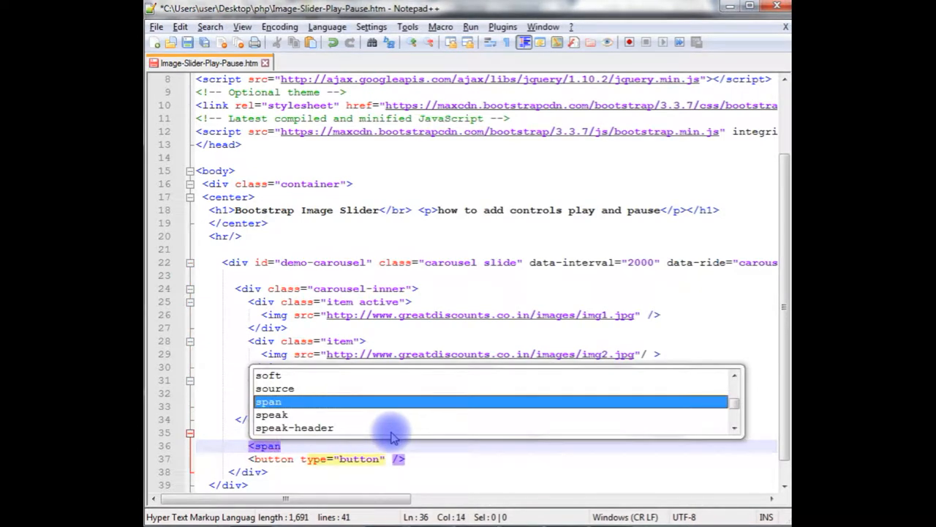
type("class=\"\" ></span>")
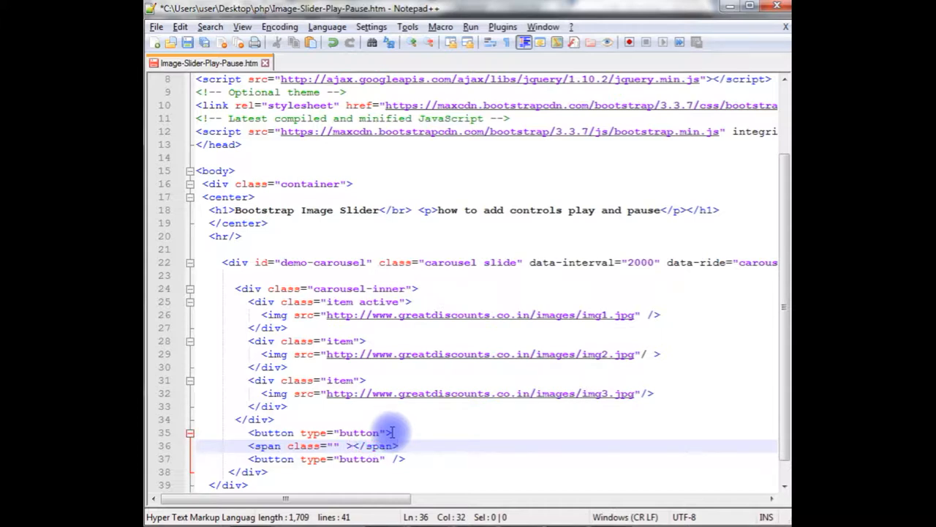
type("</button>")
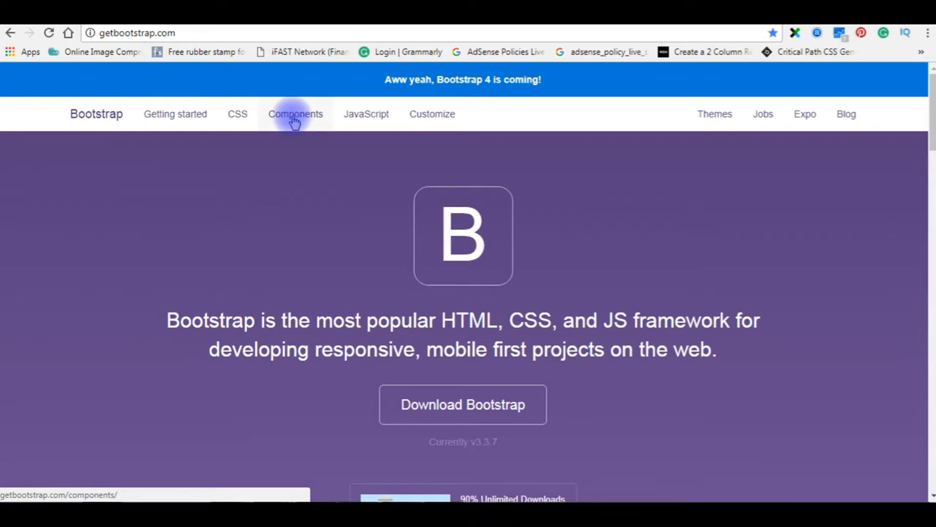
Step: Browse to the Glyphicons grid on Bootstrap's Components documentation page
left_click(296, 114)
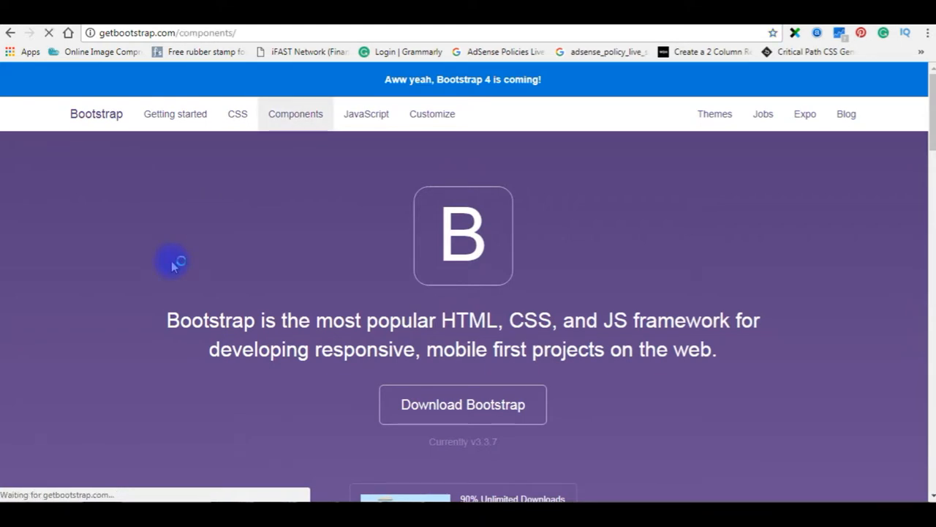
left_click(295, 114)
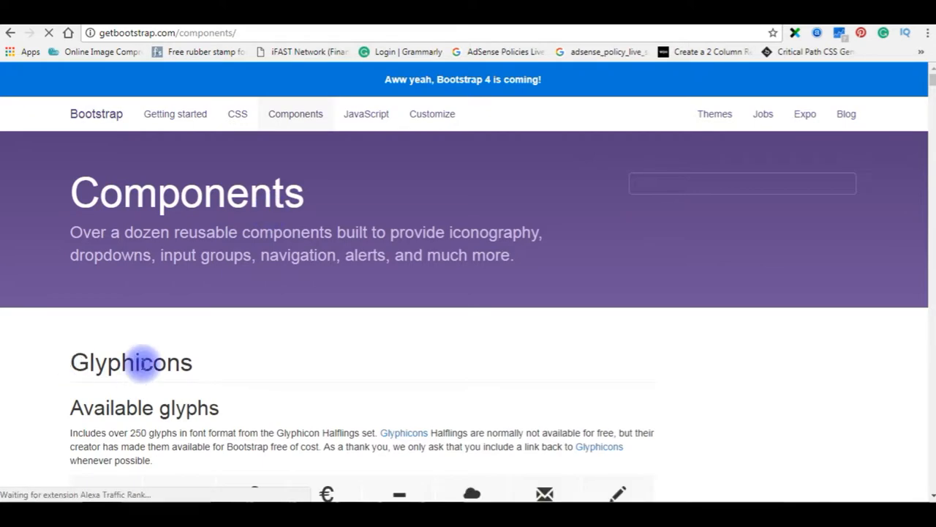
scroll("down", 3)
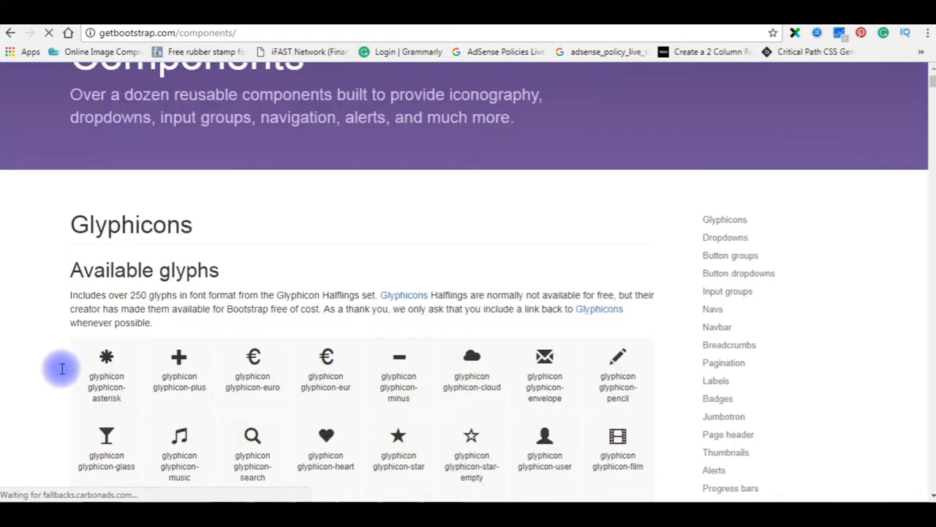
scroll("down", 3)
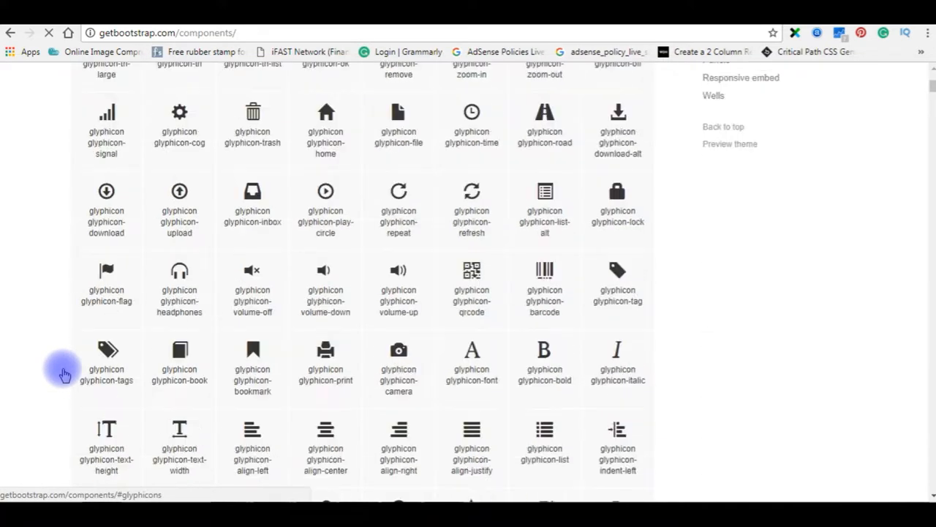
scroll("down", 3)
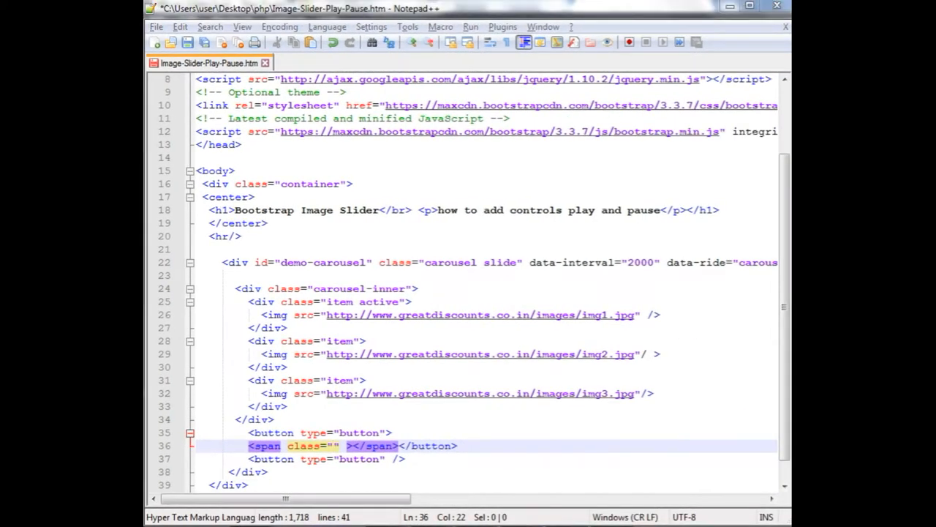
Step: Set the span classes to glyphicon glyphicon-play and glyphicon-pause on the second button
type("glyphicon glyphicon-play")
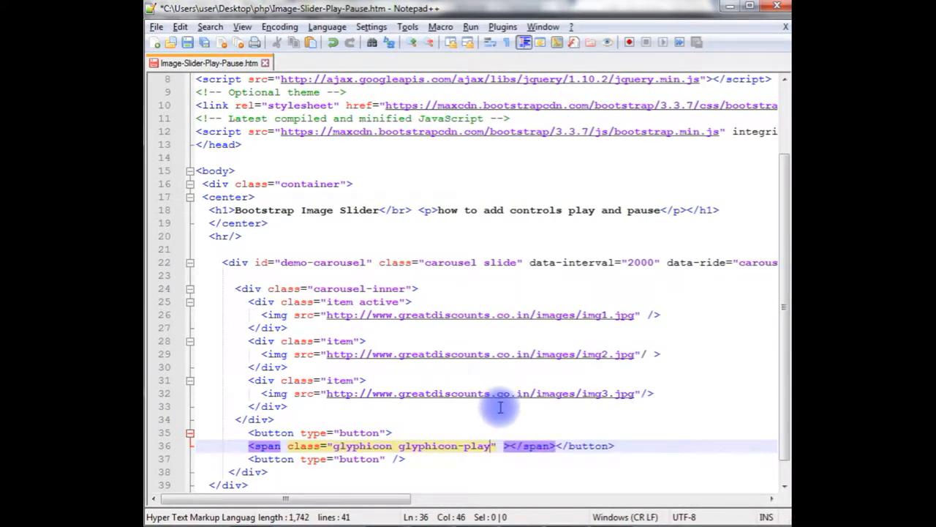
left_click(250, 445)
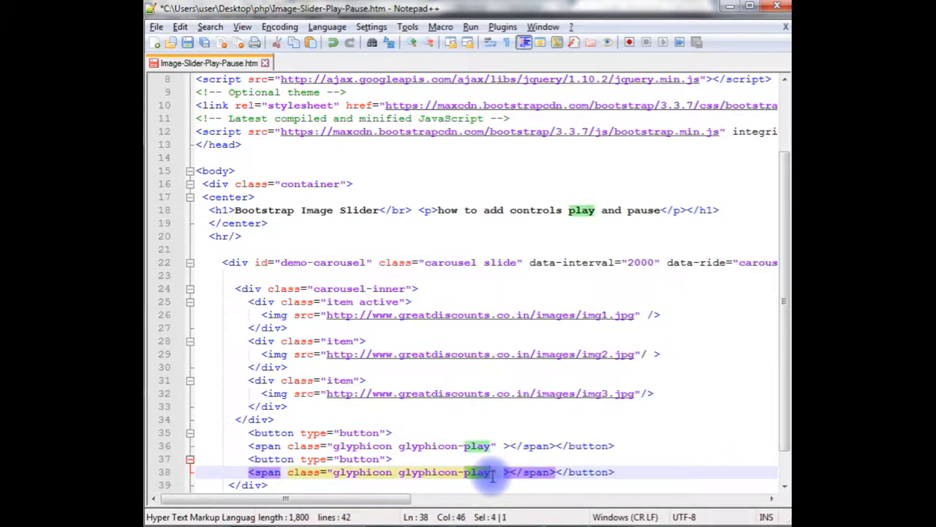
type("paus")
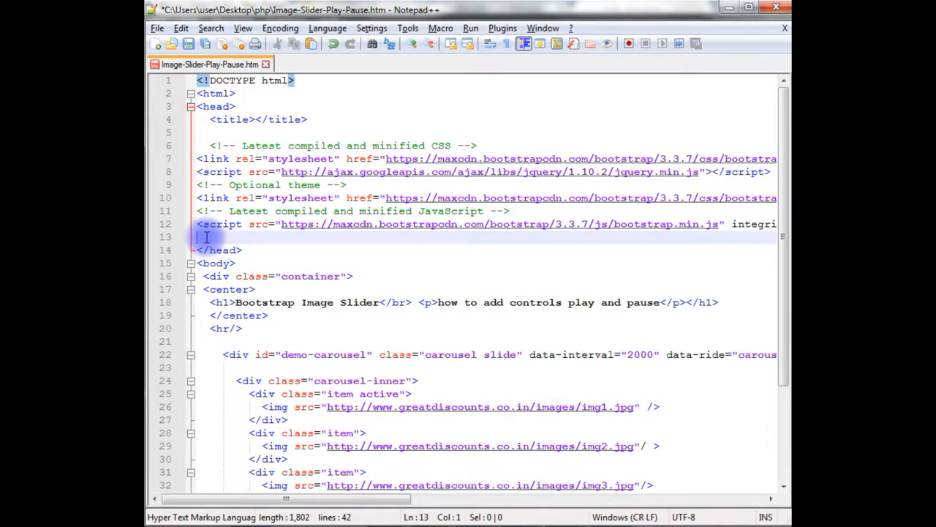
Step: Add a <script> block in the head with $(document).ready(function(){...})
type("<")
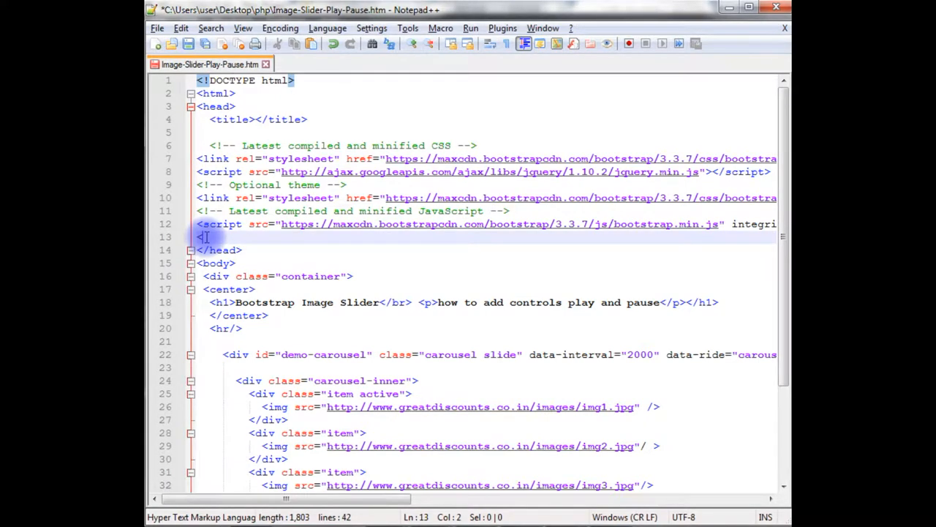
type("script>")
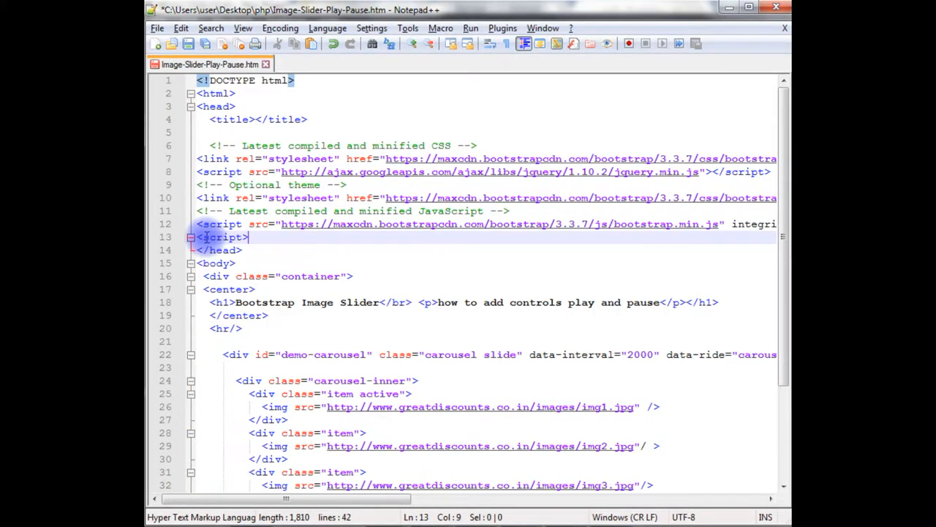
type("</script>")
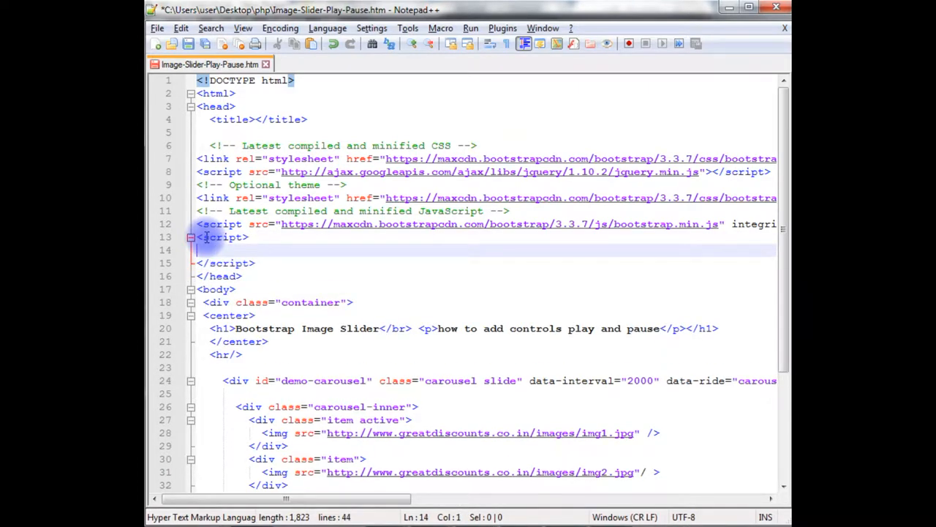
type("$()")
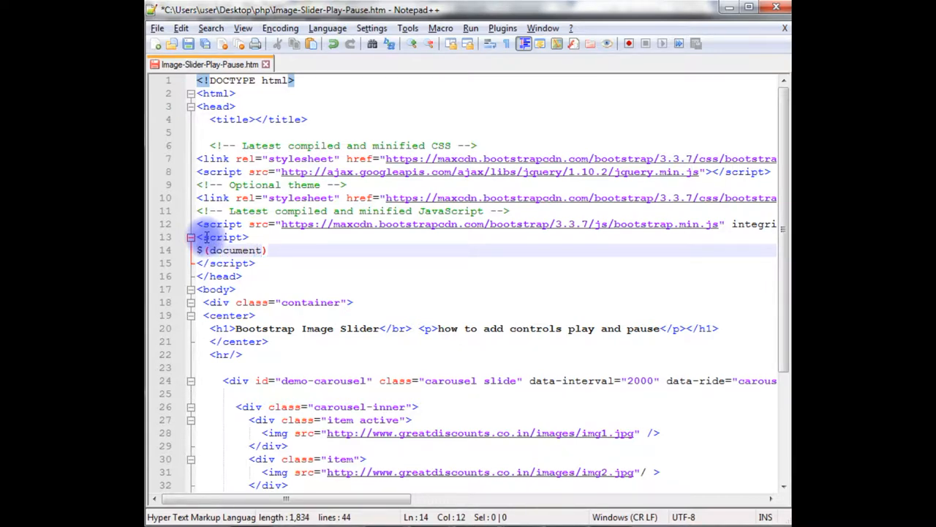
type(".ready()")
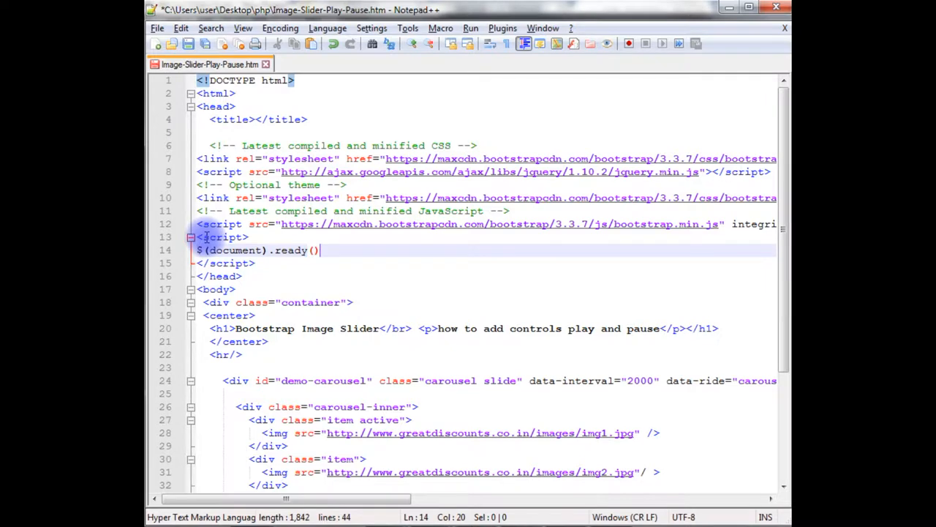
type("function(")
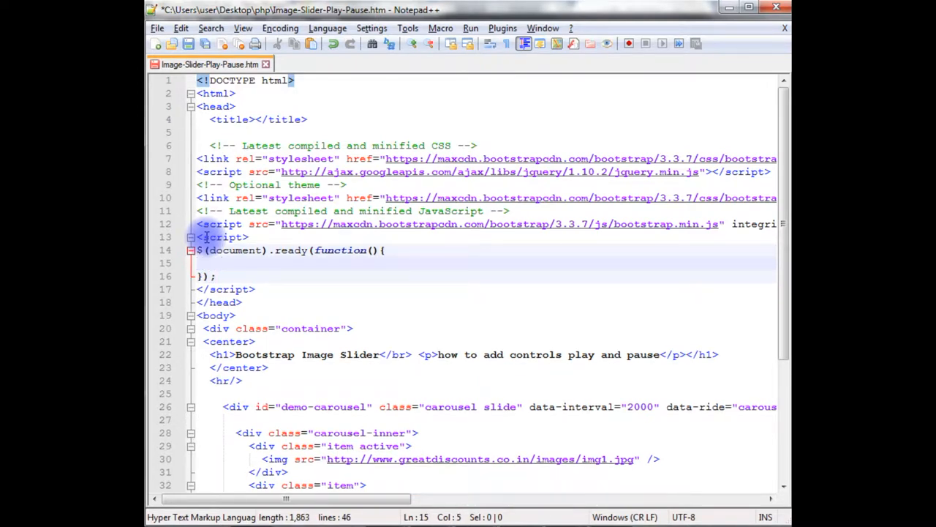
Step: Inside it, attach $(".begin").click(function(){...}); as the play handler
type("$()")
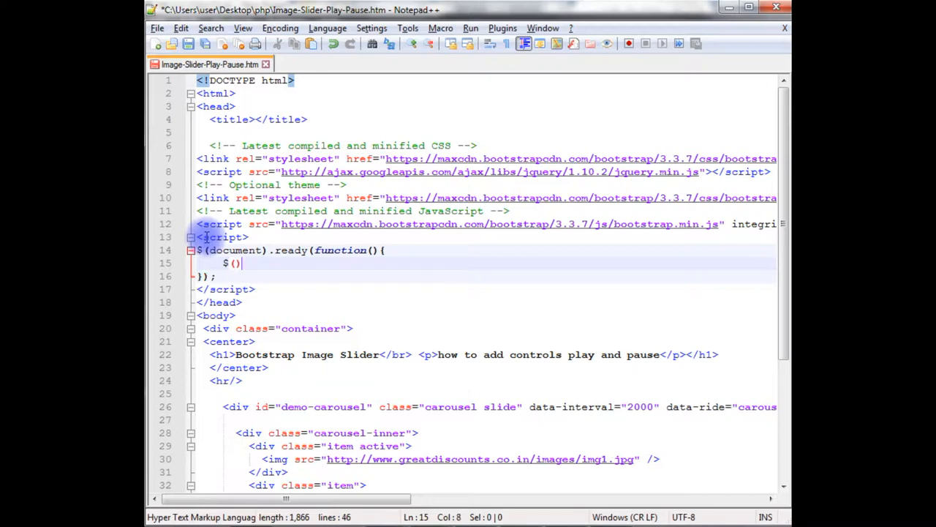
type("\"\"")
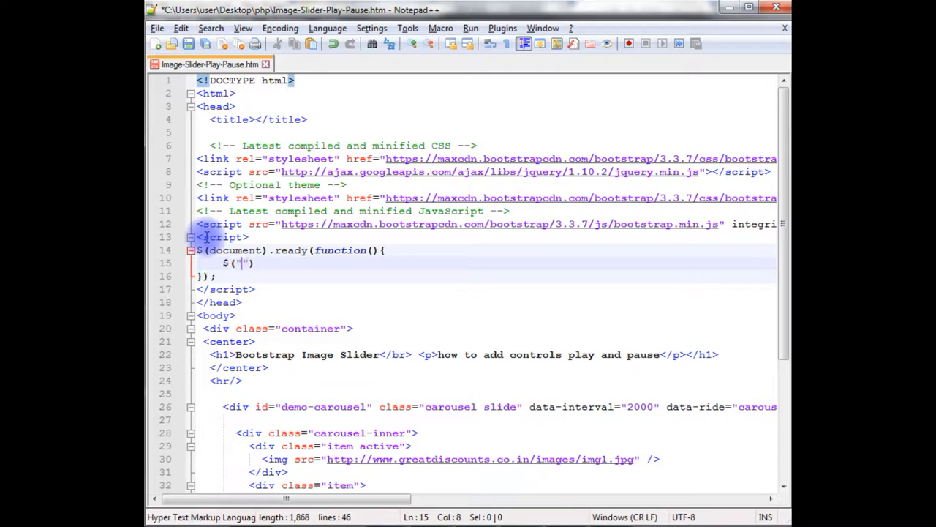
type(".beign")
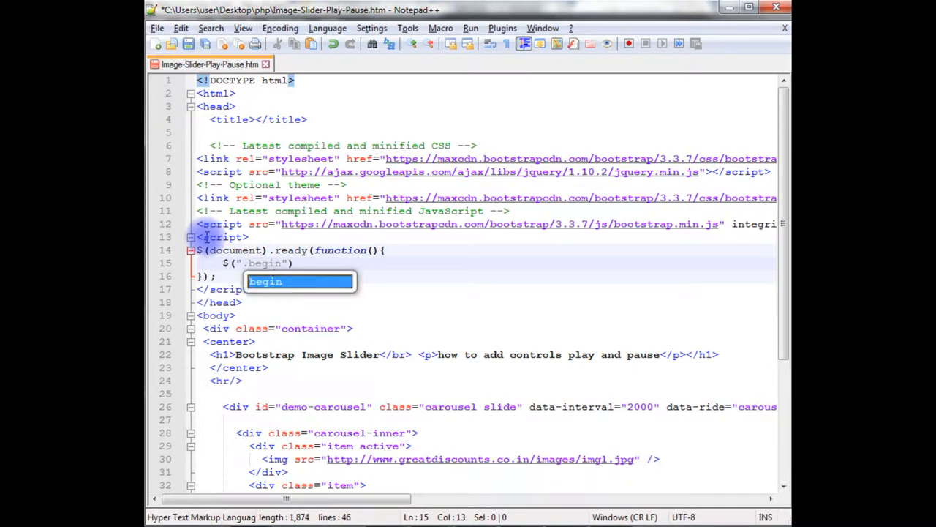
type(".")
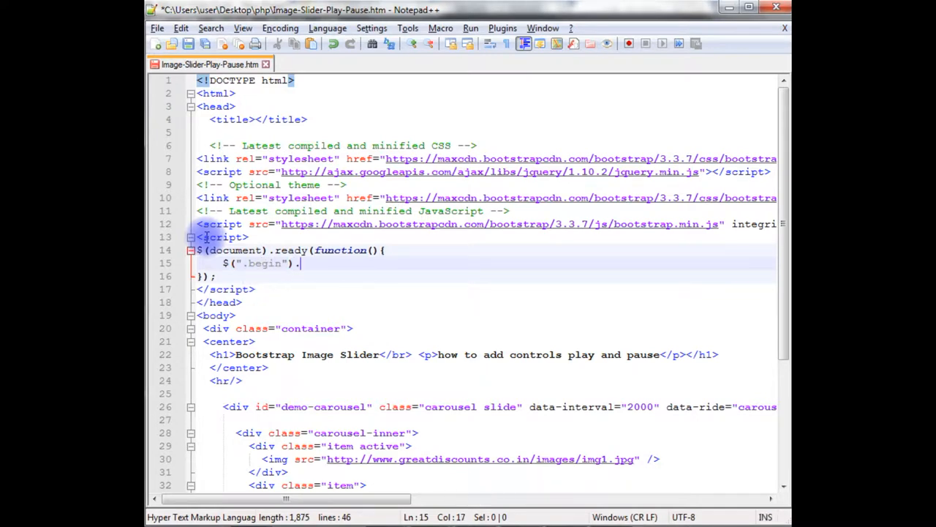
key("backspace")
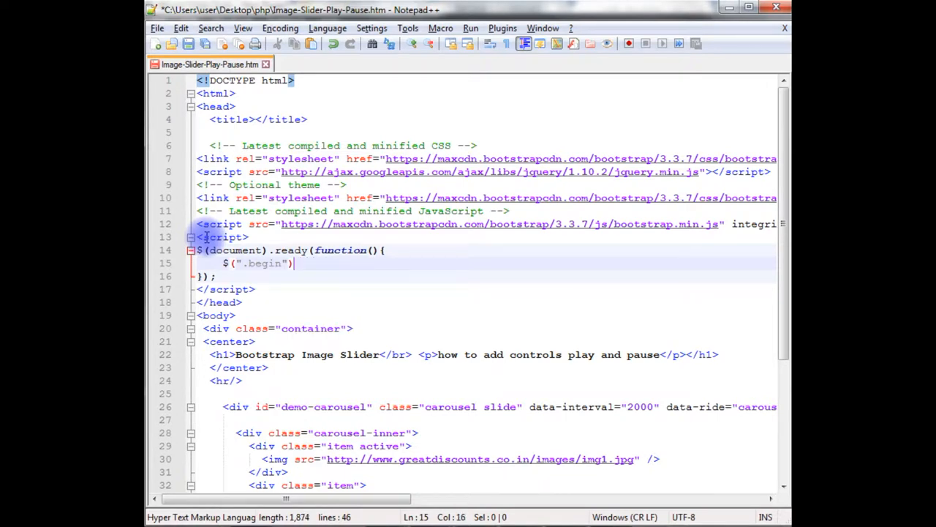
type(".click")
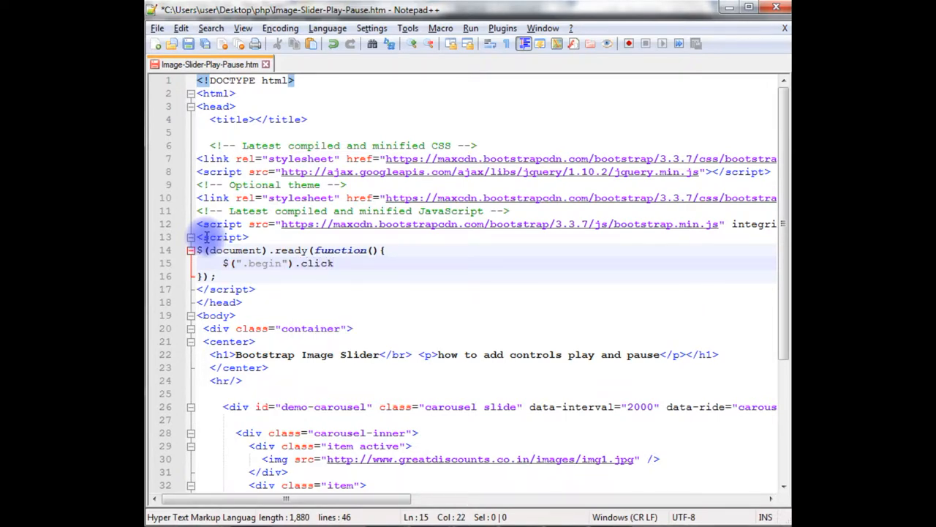
type("(function(")
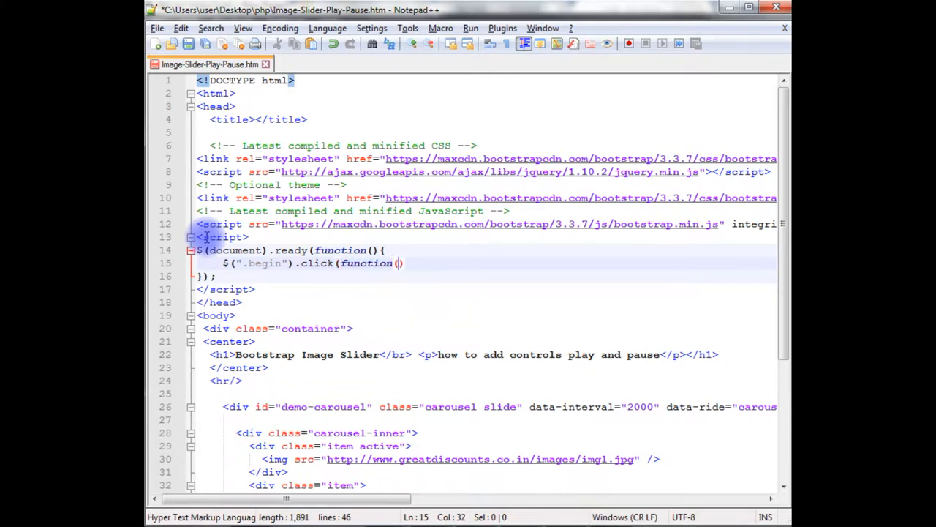
type(")")
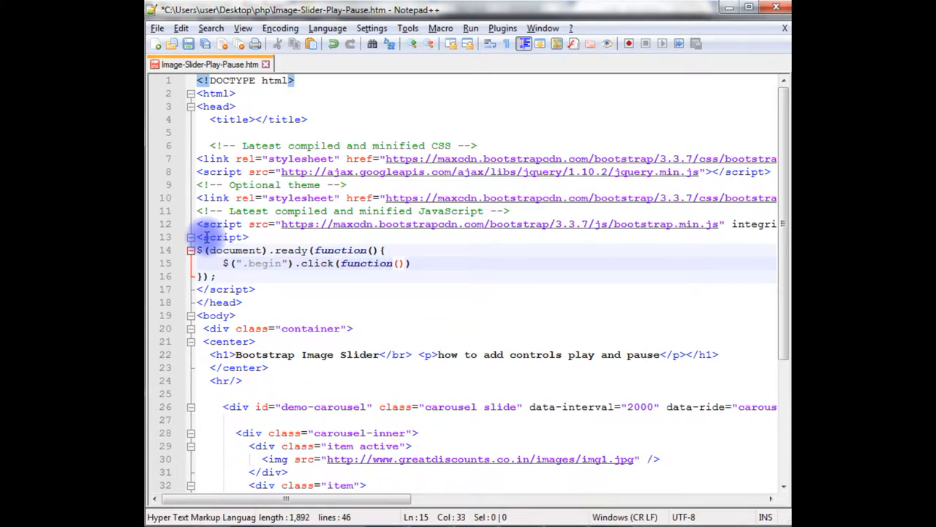
type("{}")
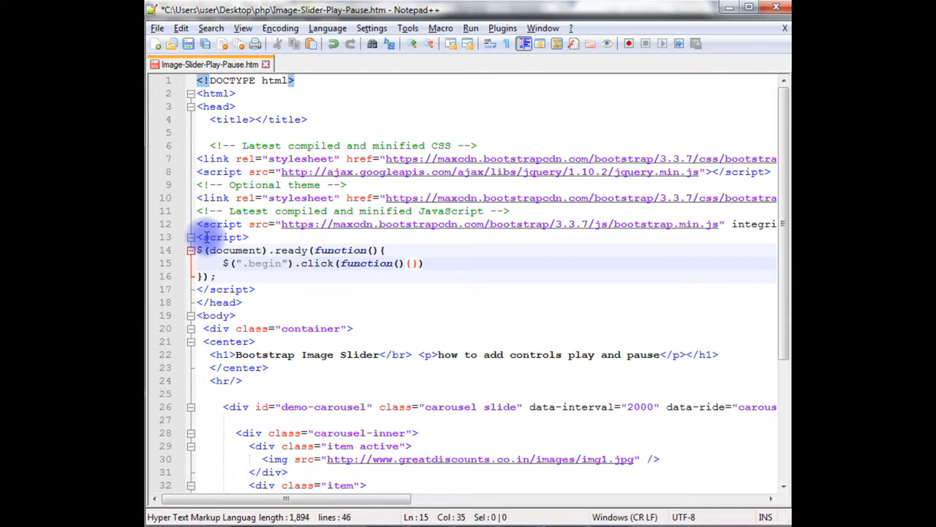
type(";")
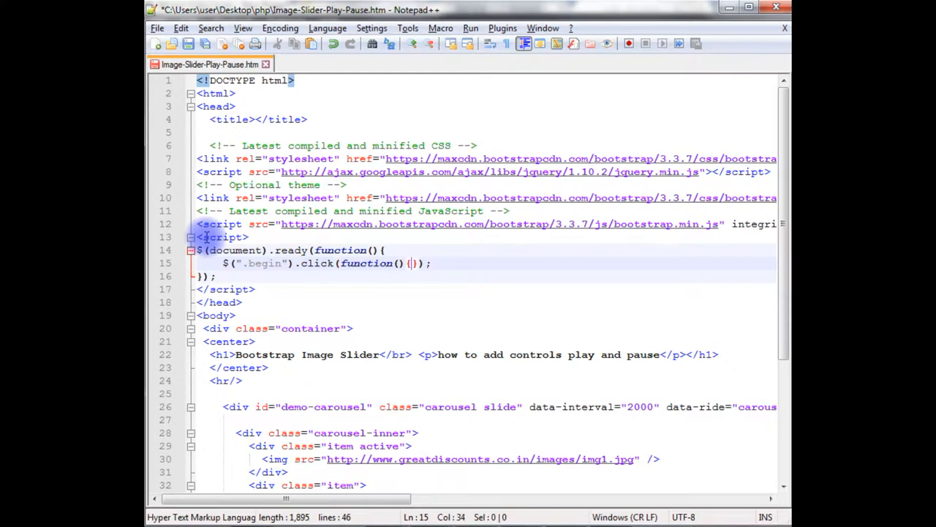
Step: Begin the handler body with a $("#") id selector for the carousel
key("Enter")
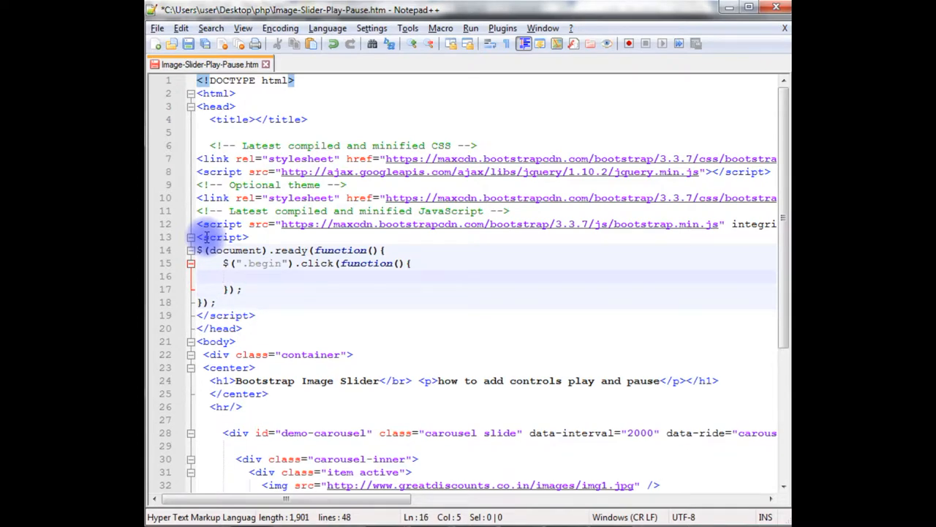
type("$(")
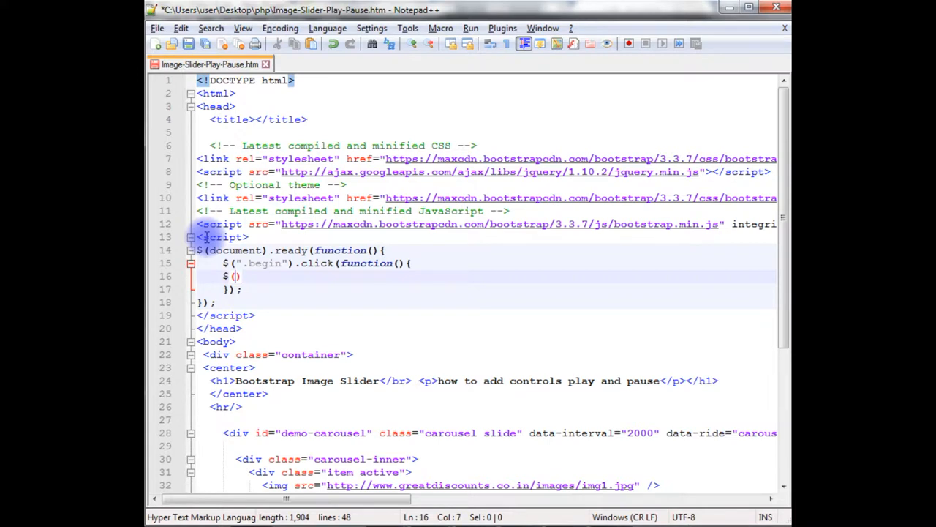
type("\"\"")
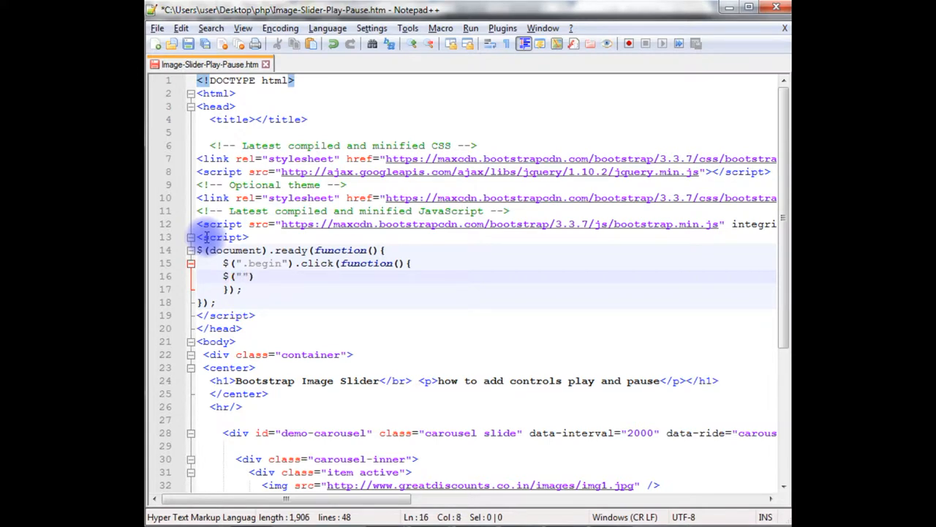
type("#")
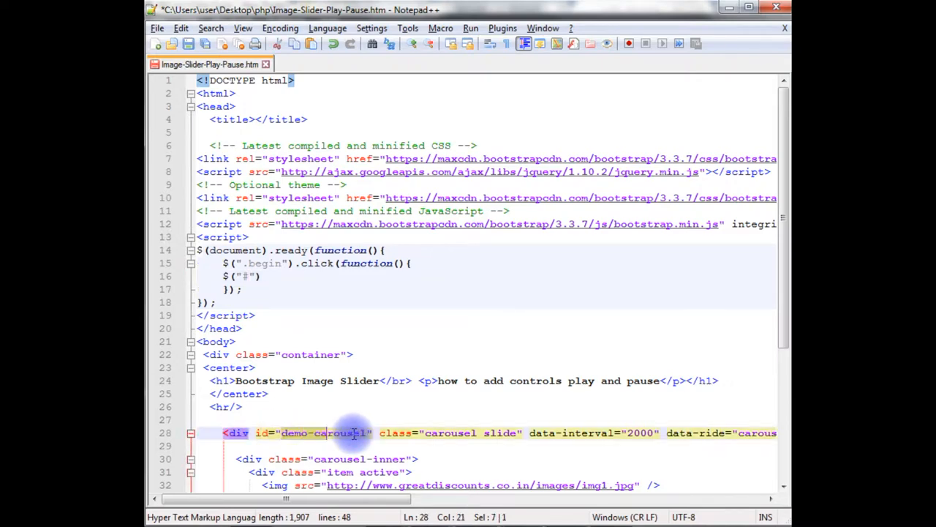
scroll("down", 3)
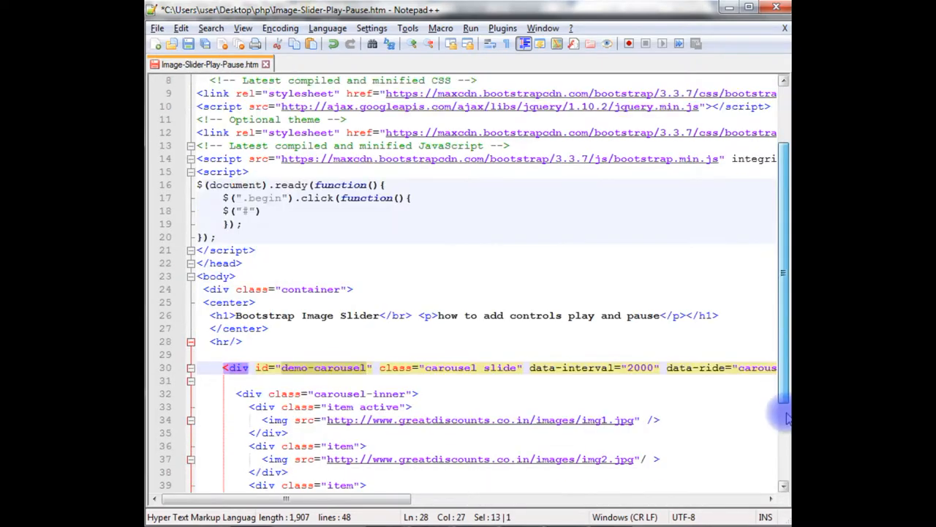
Step: Complete the handler as $("#demo-carousel").carousel('cycle') using the copied carousel id
scroll("down", 3)
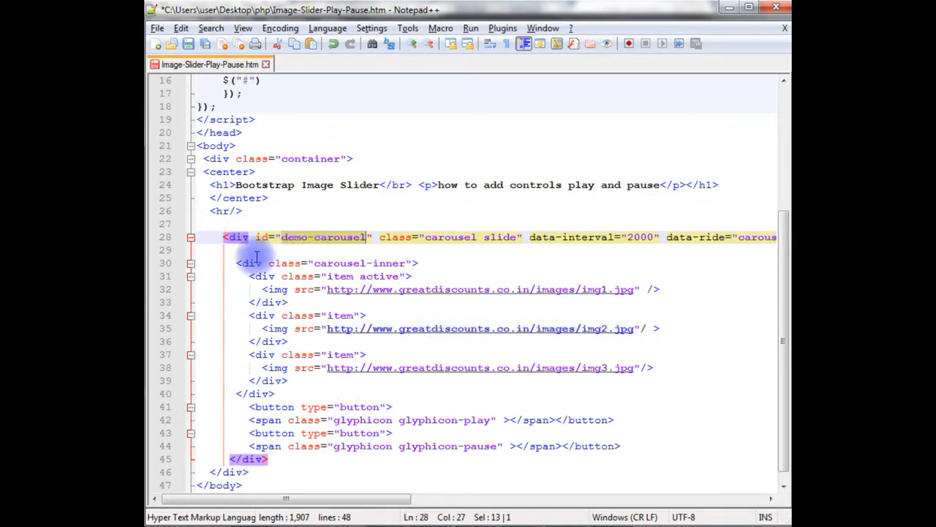
left_click(284, 237)
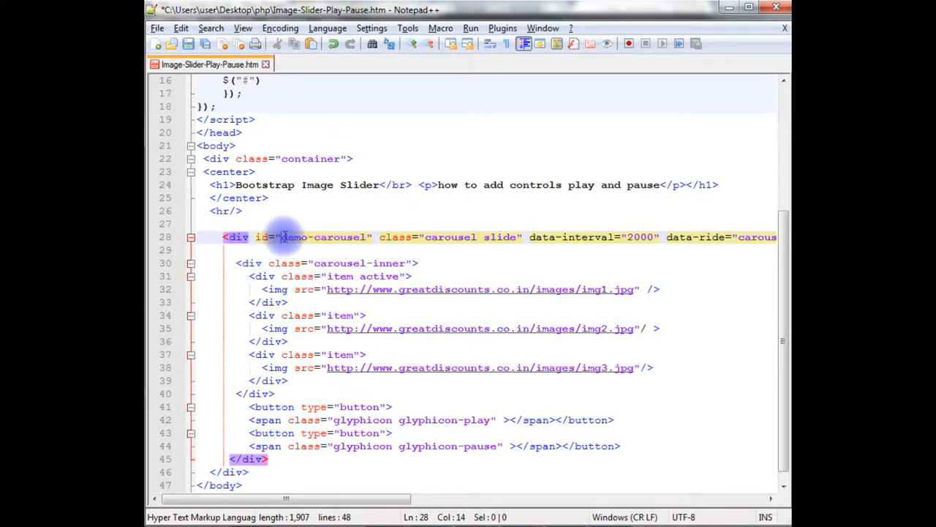
double_click(325, 237)
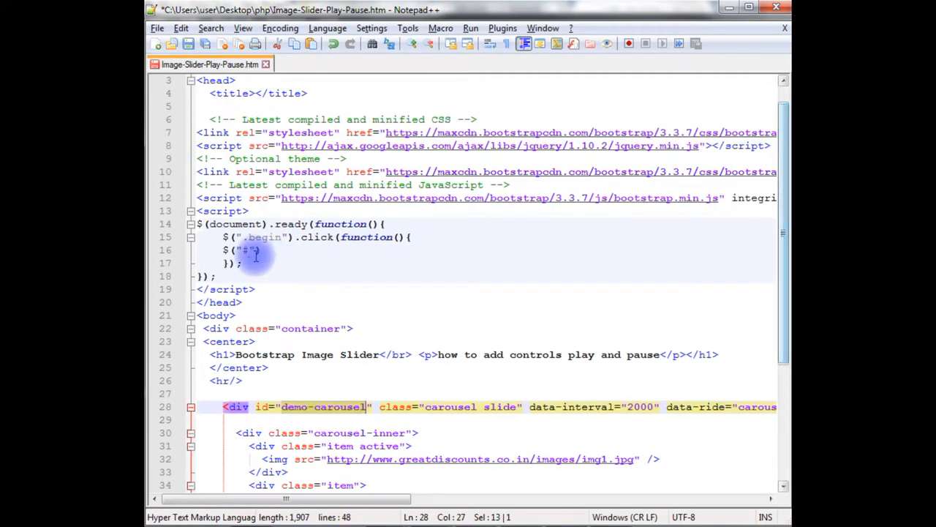
type("demo-carousel")
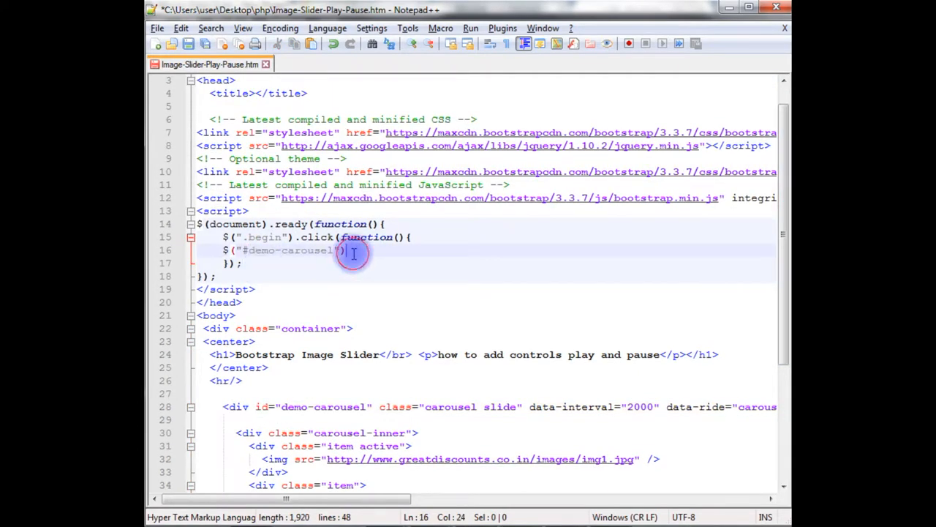
type(".carousel")
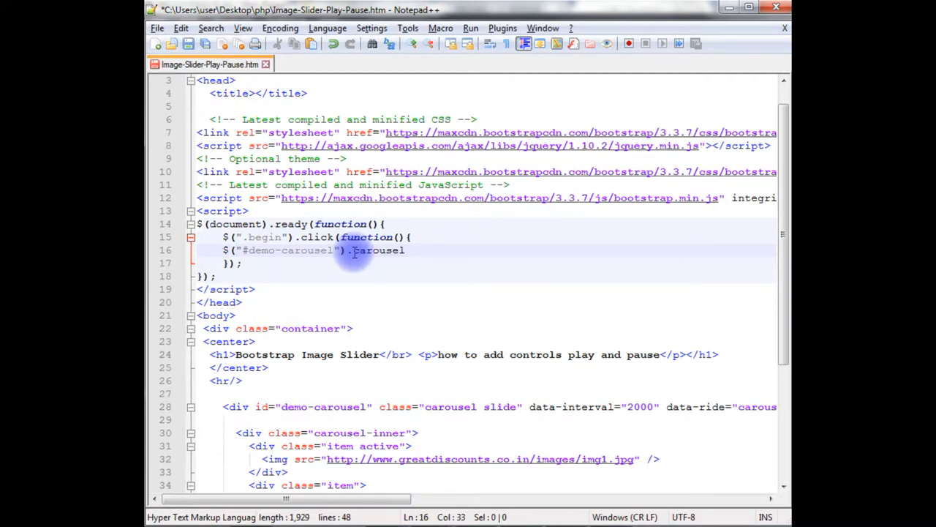
type("('')")
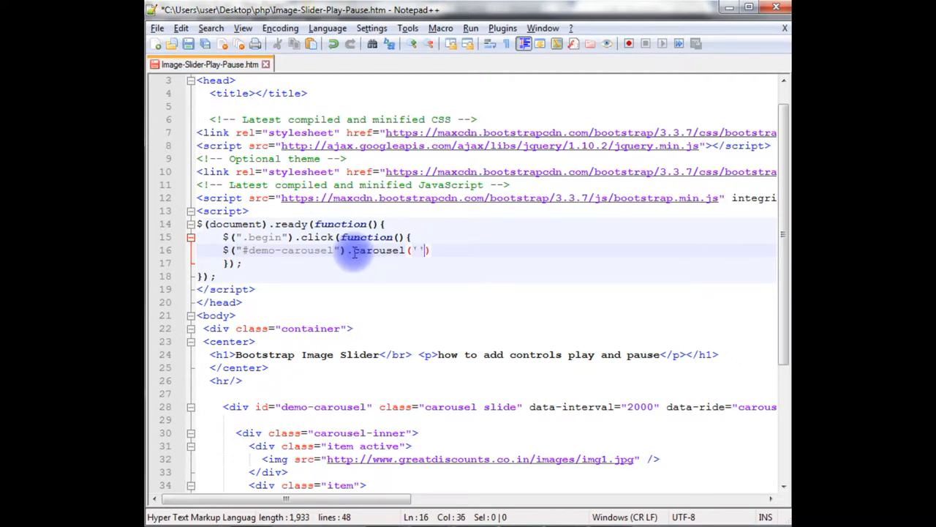
type("cycle")
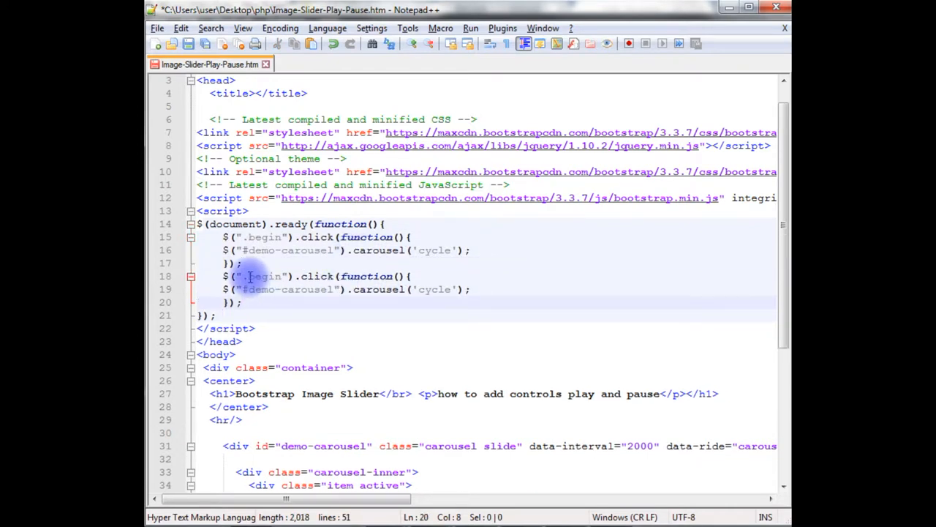
Step: Retarget the duplicated handler to ".pause" calling carousel('pause')
double_click(263, 275)
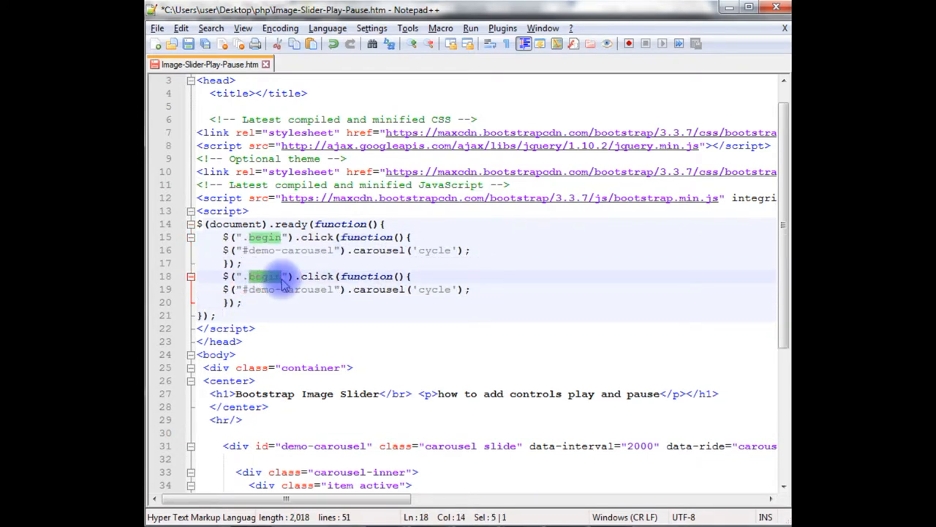
type("pause")
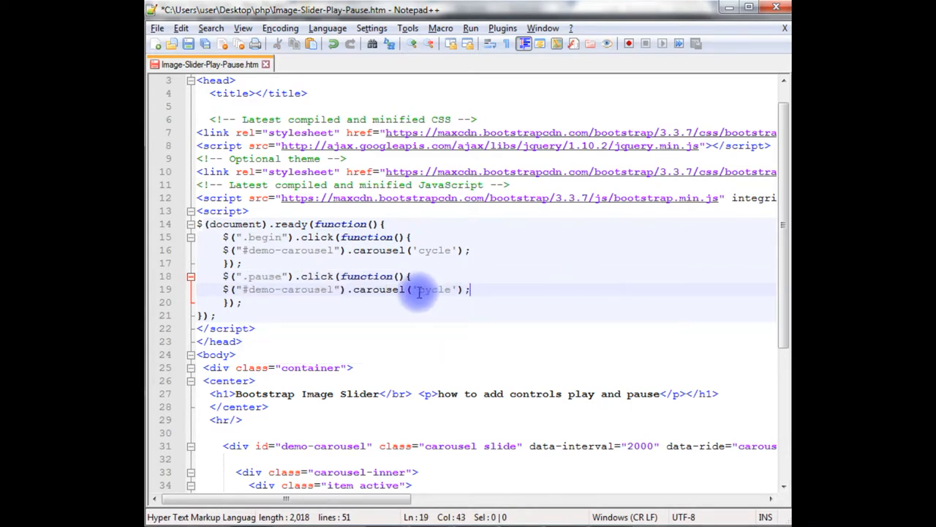
type("paus")
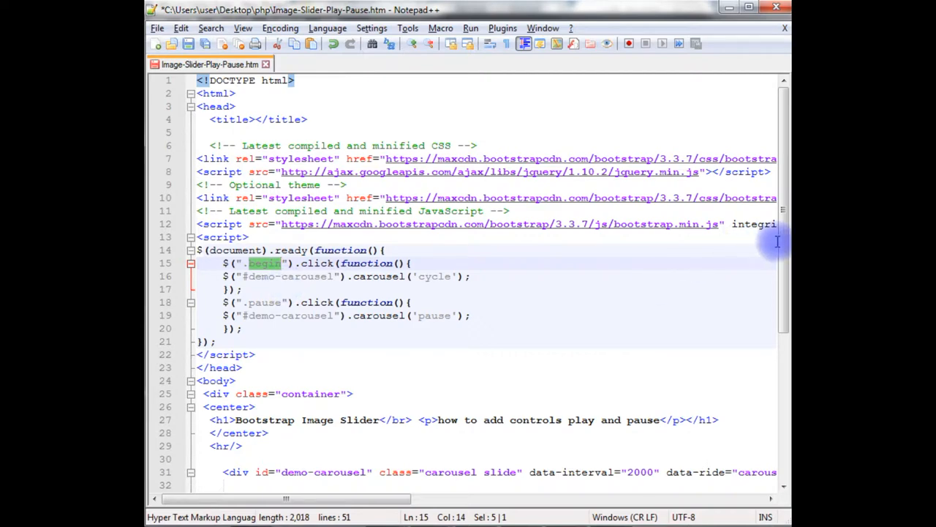
Step: Give the play button class="begin" and the pause button class="pause"
scroll("down", 3)
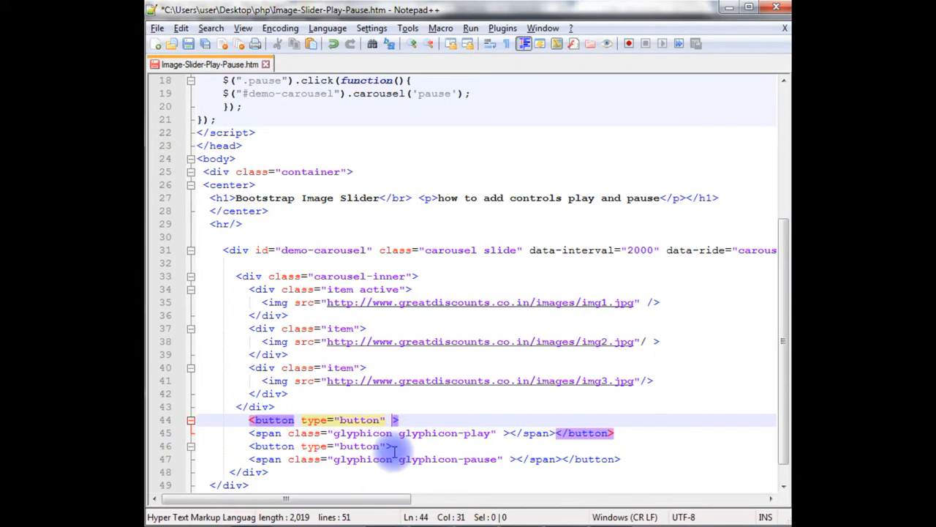
type("class=\"")
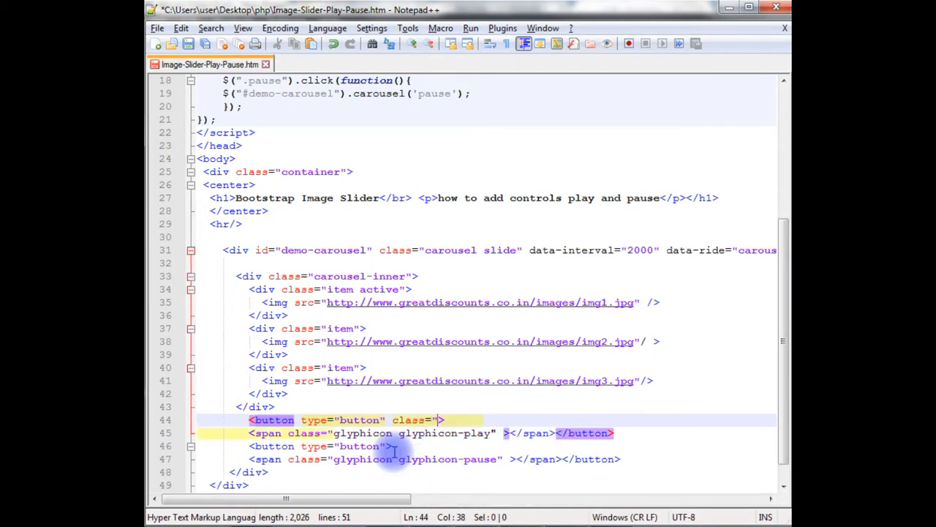
type("\"")
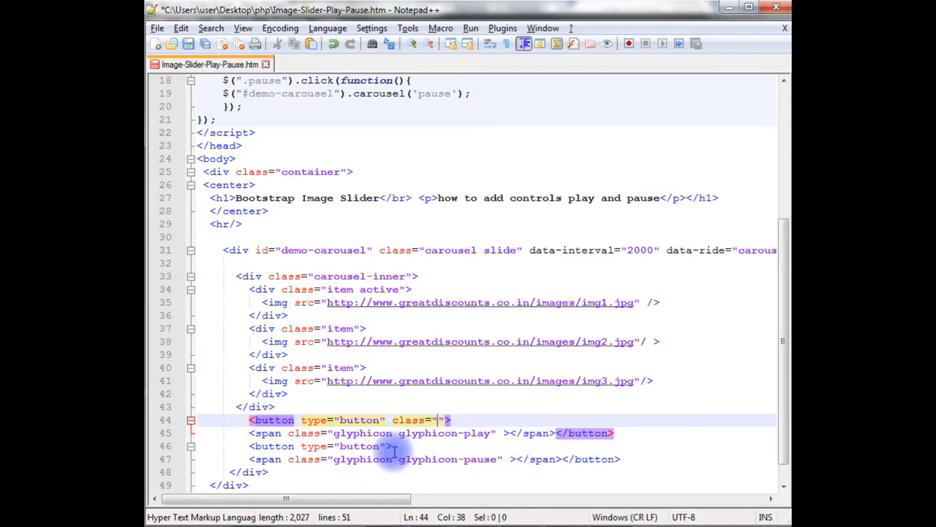
type("begin")
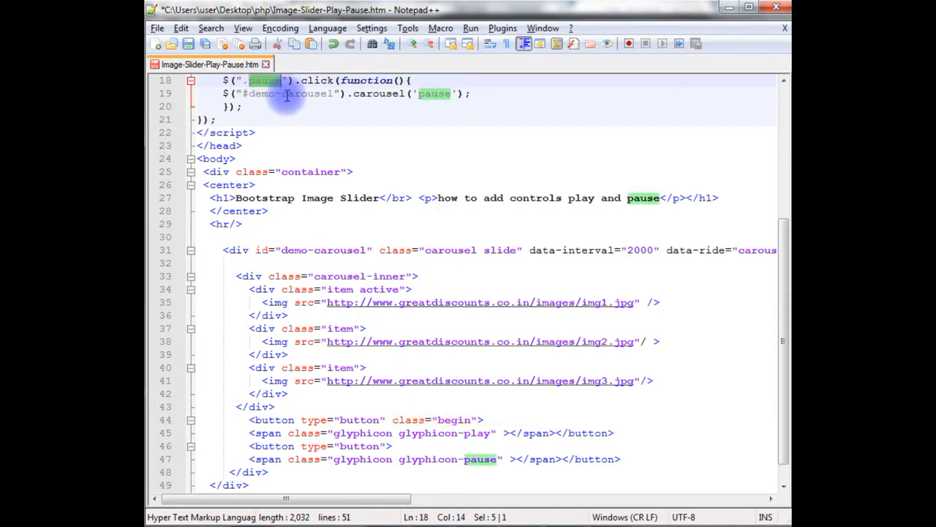
left_click(388, 446)
type(" class=")
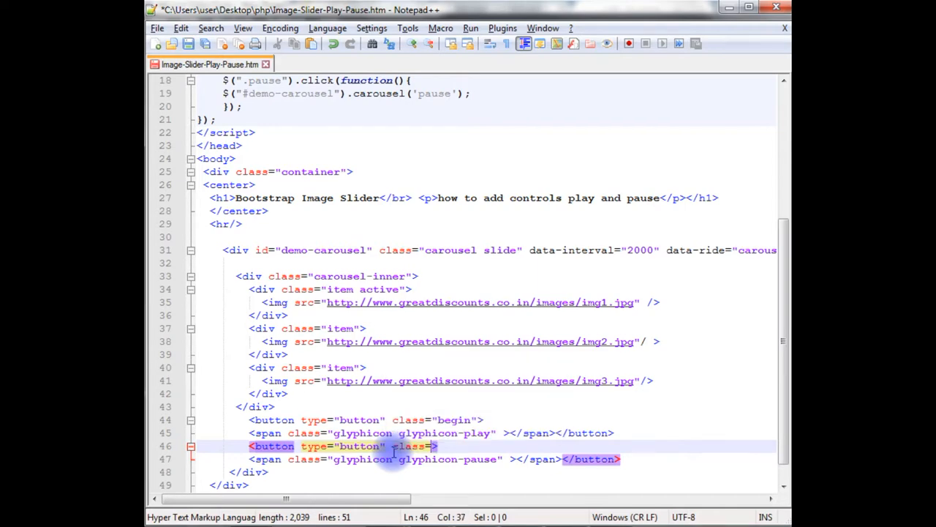
type("pause")
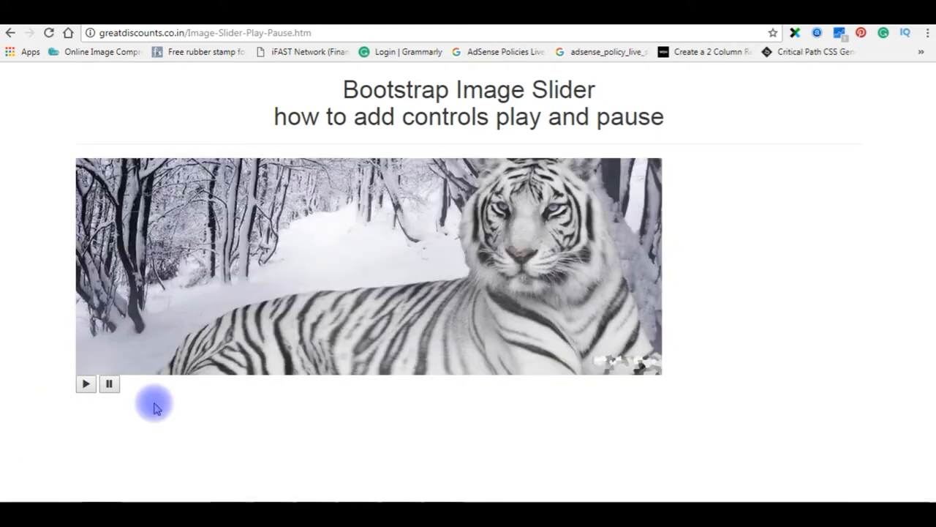
Step: Pause and resume the slideshow with the new glyphicon buttons to confirm both handlers work
left_click(108, 383)
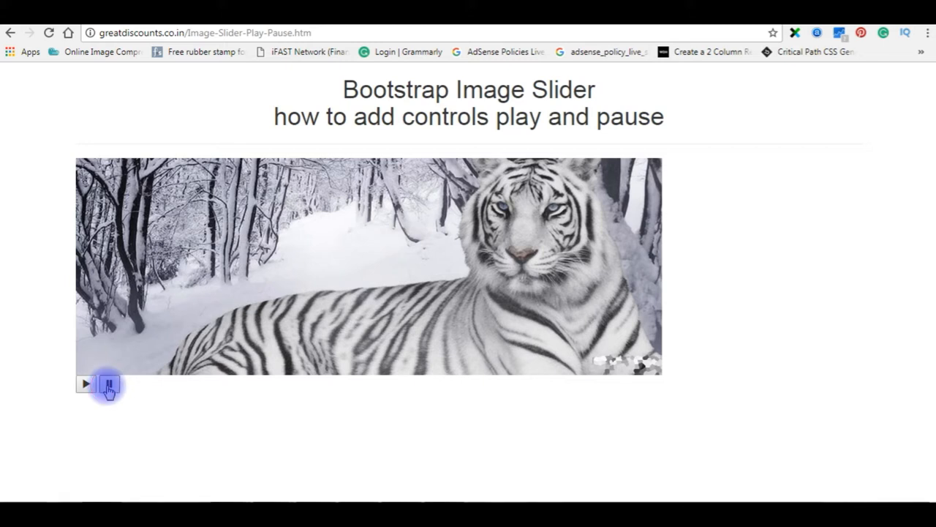
mouse_move(219, 453)
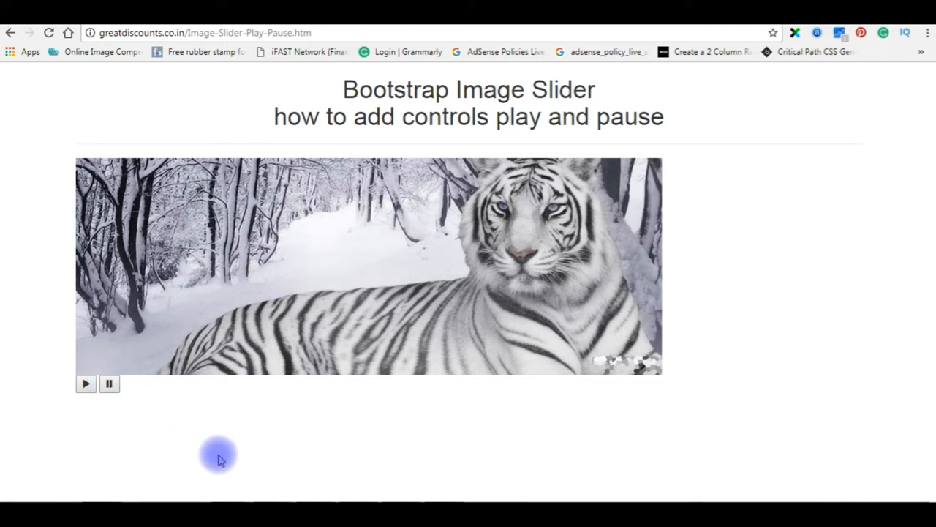
mouse_move(114, 446)
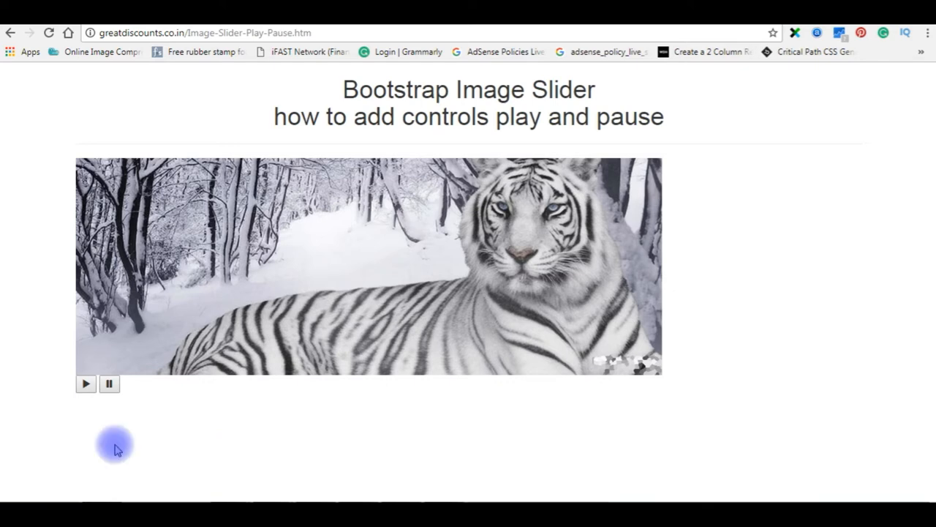
mouse_move(272, 445)
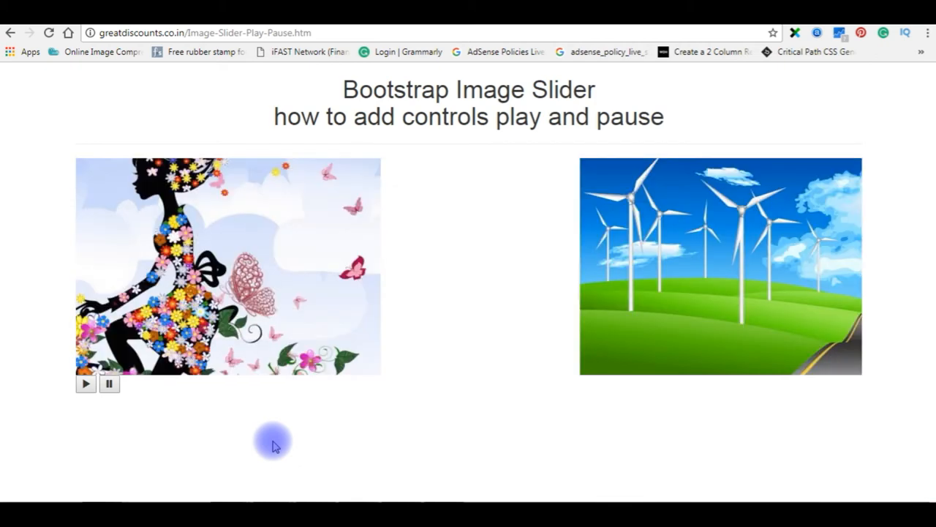
left_click(108, 383)
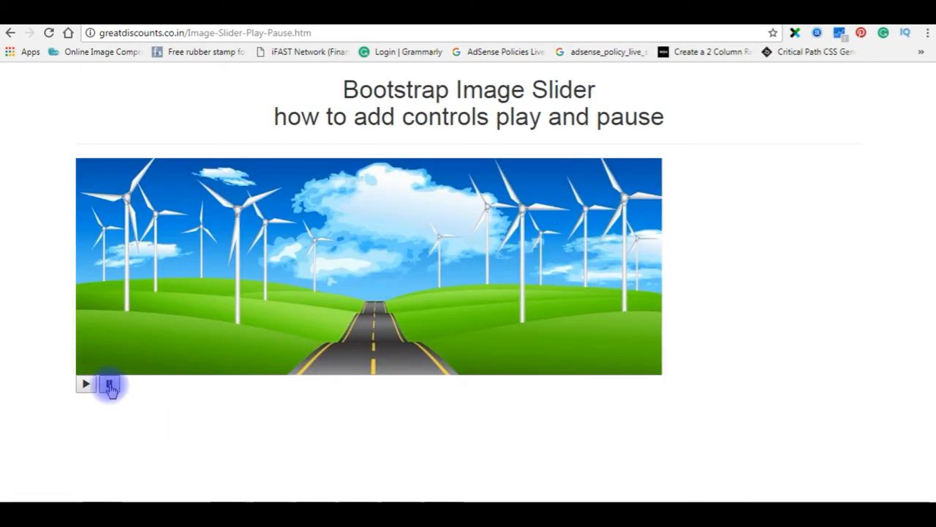
left_click(109, 384)
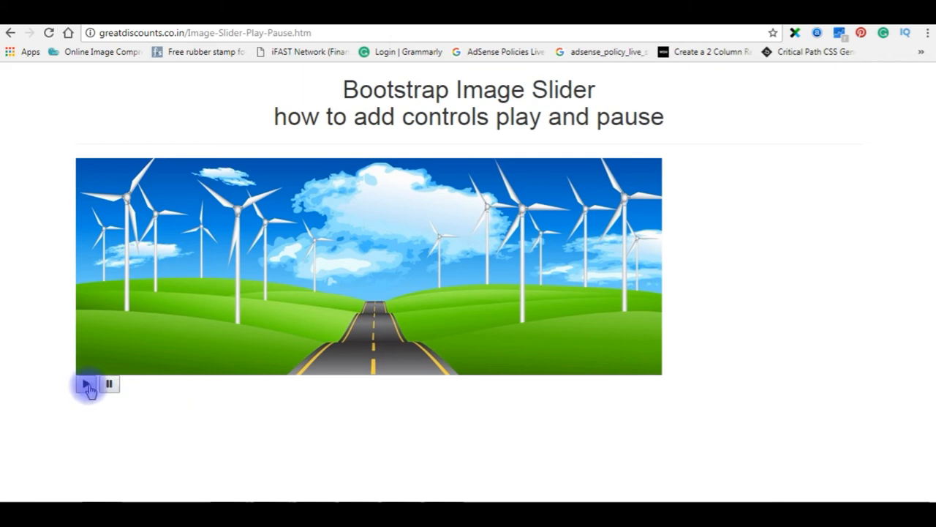
mouse_move(212, 401)
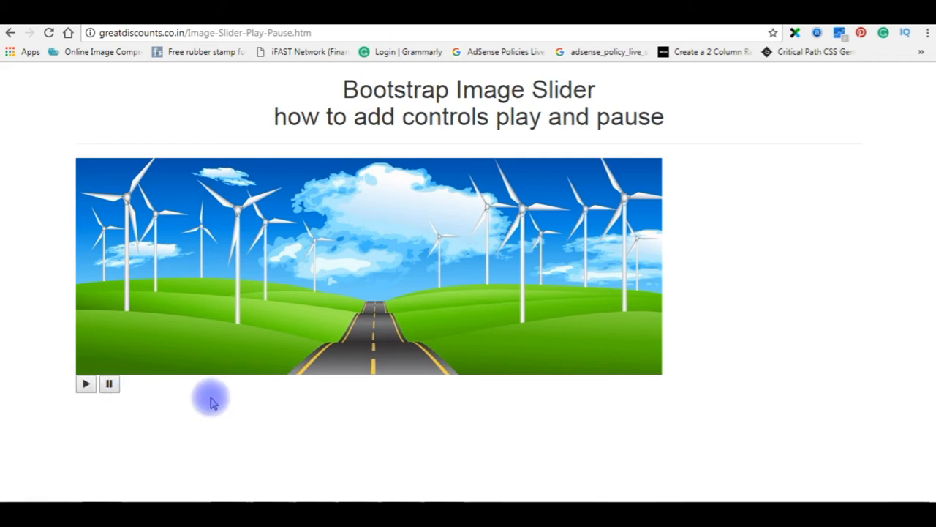